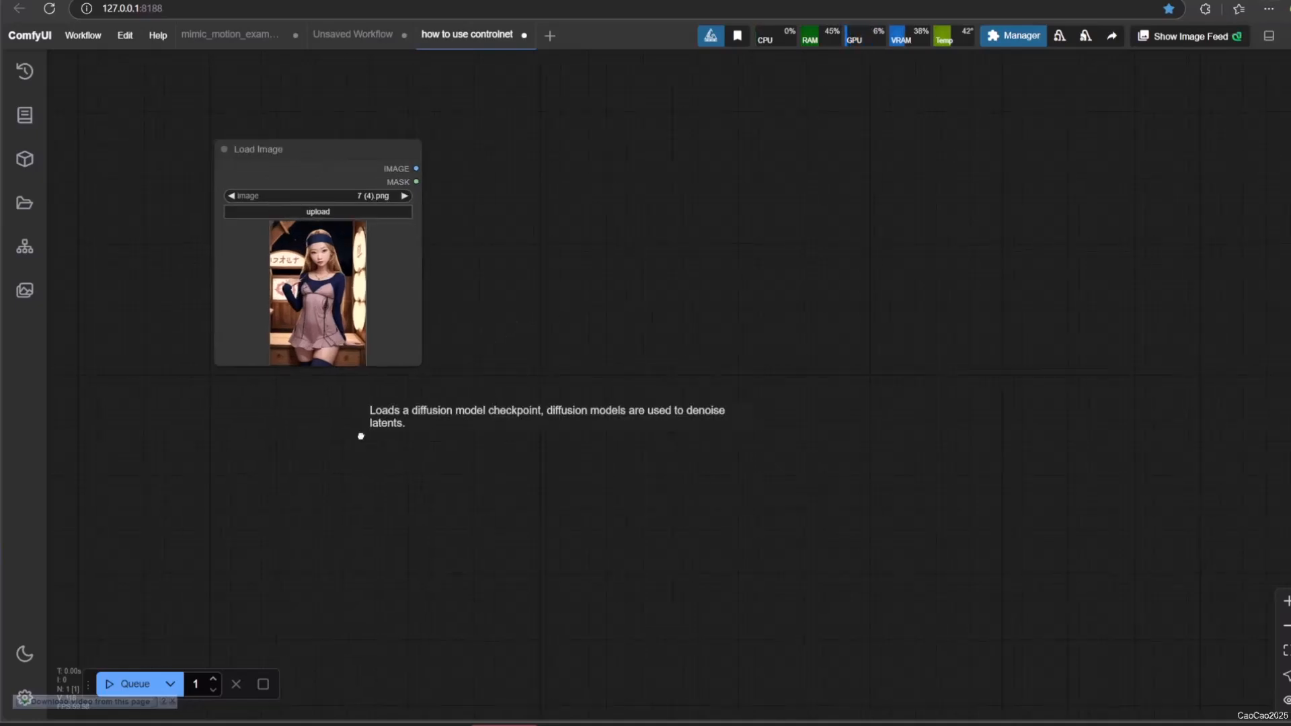
# - Open node search on the canvas and filter it with 'load c' for checkpoint loaders
pyautogui.doubleClick(361, 437)
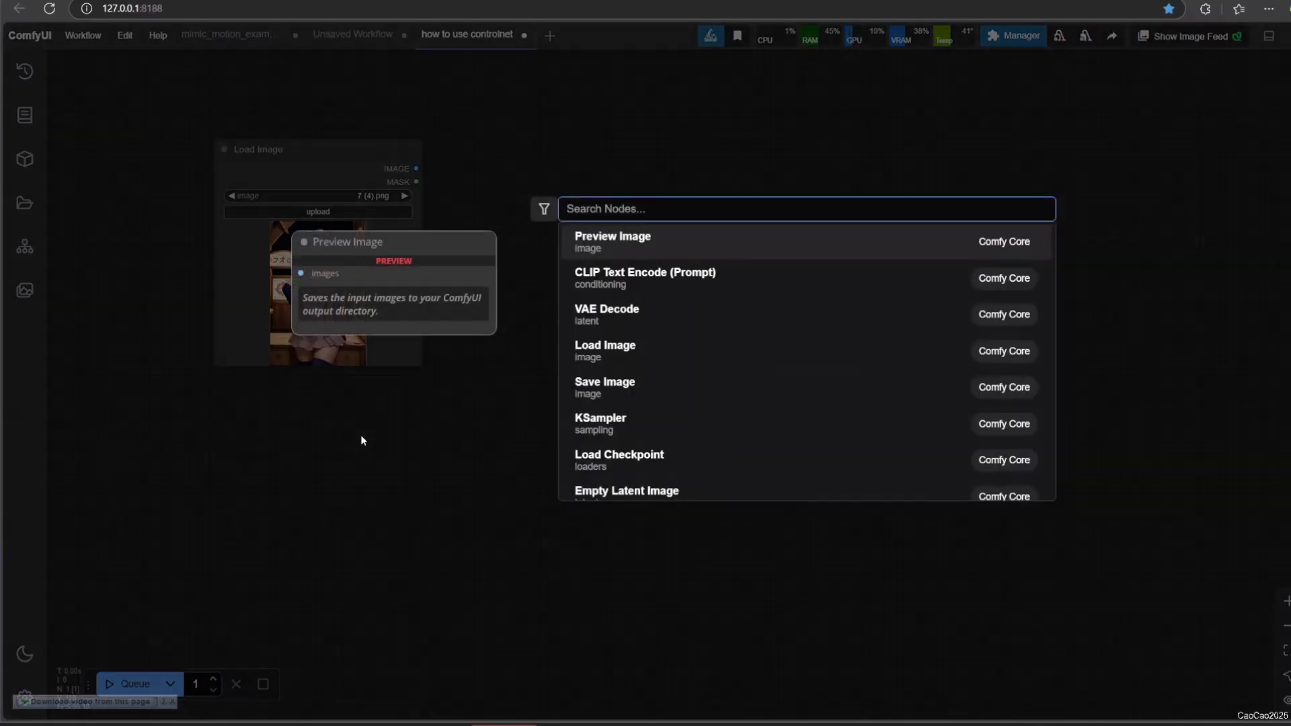
pyautogui.write('load c')
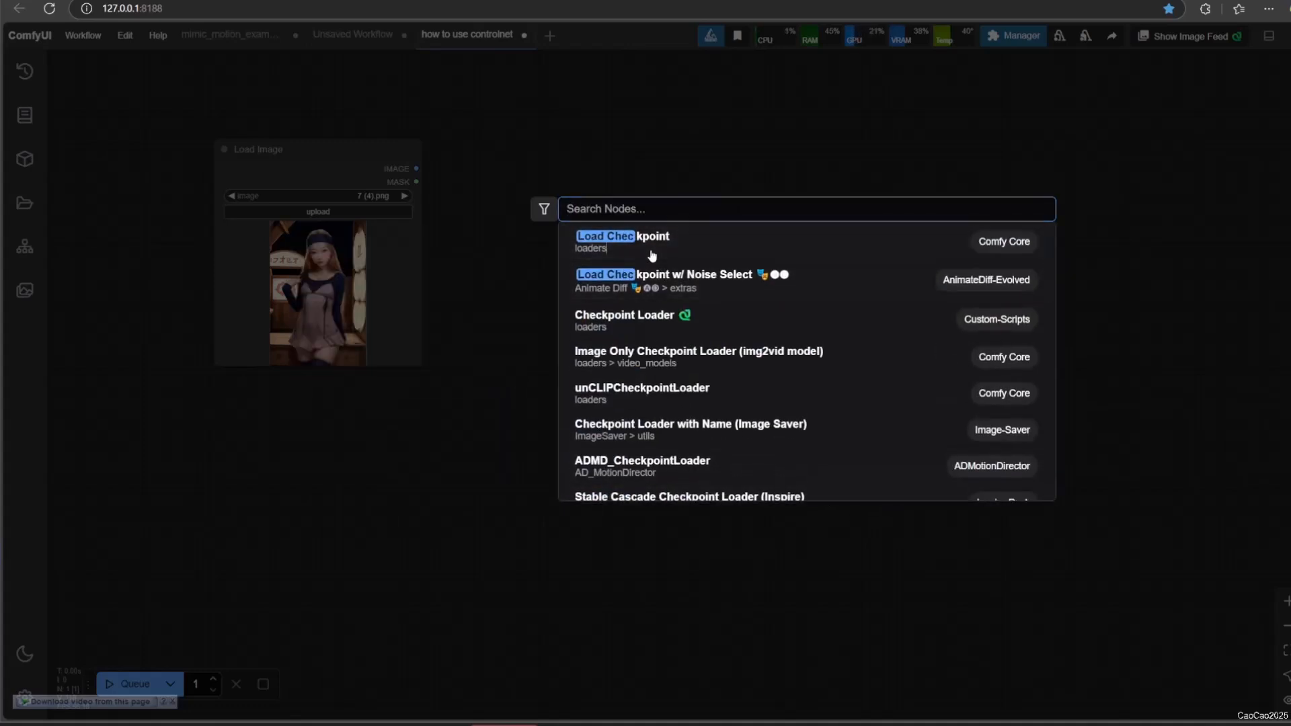
# - Add a Load Checkpoint node using absolutereality_v181INPAINTING.safetensors
pyautogui.click(621, 236)
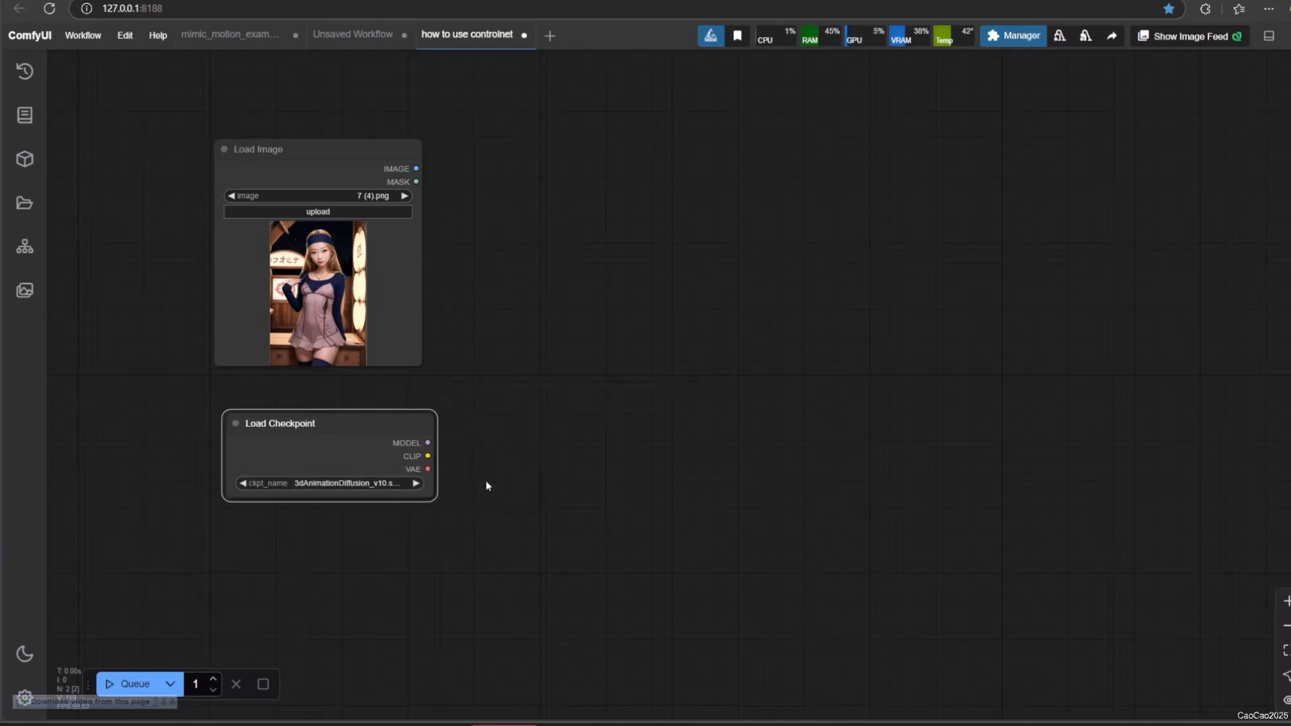
pyautogui.click(329, 483)
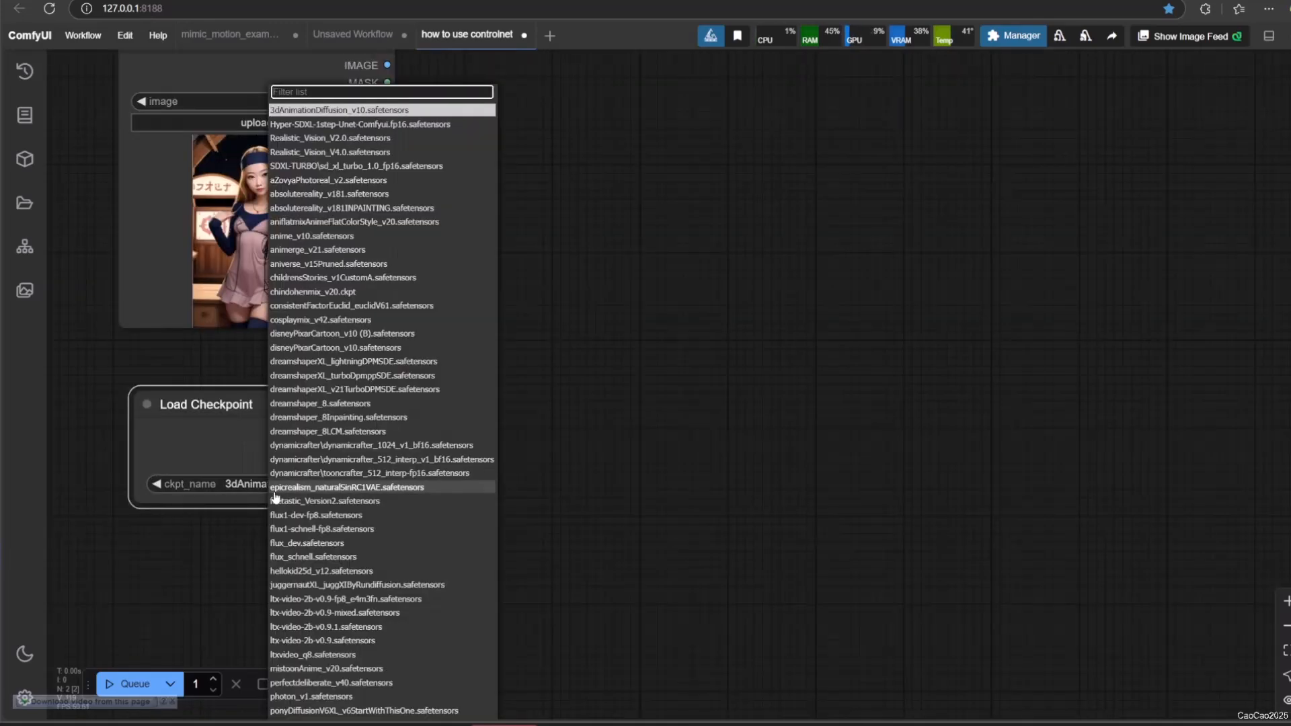
pyautogui.write('inpain')
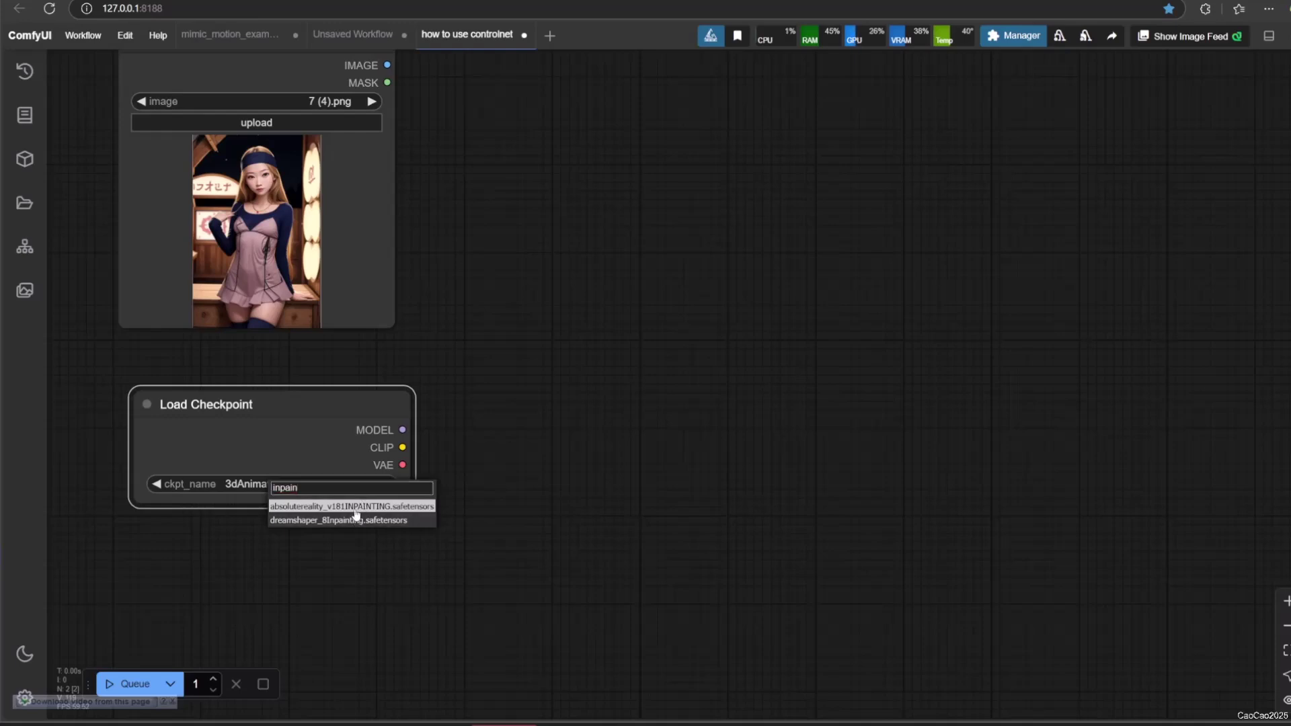
pyautogui.click(349, 506)
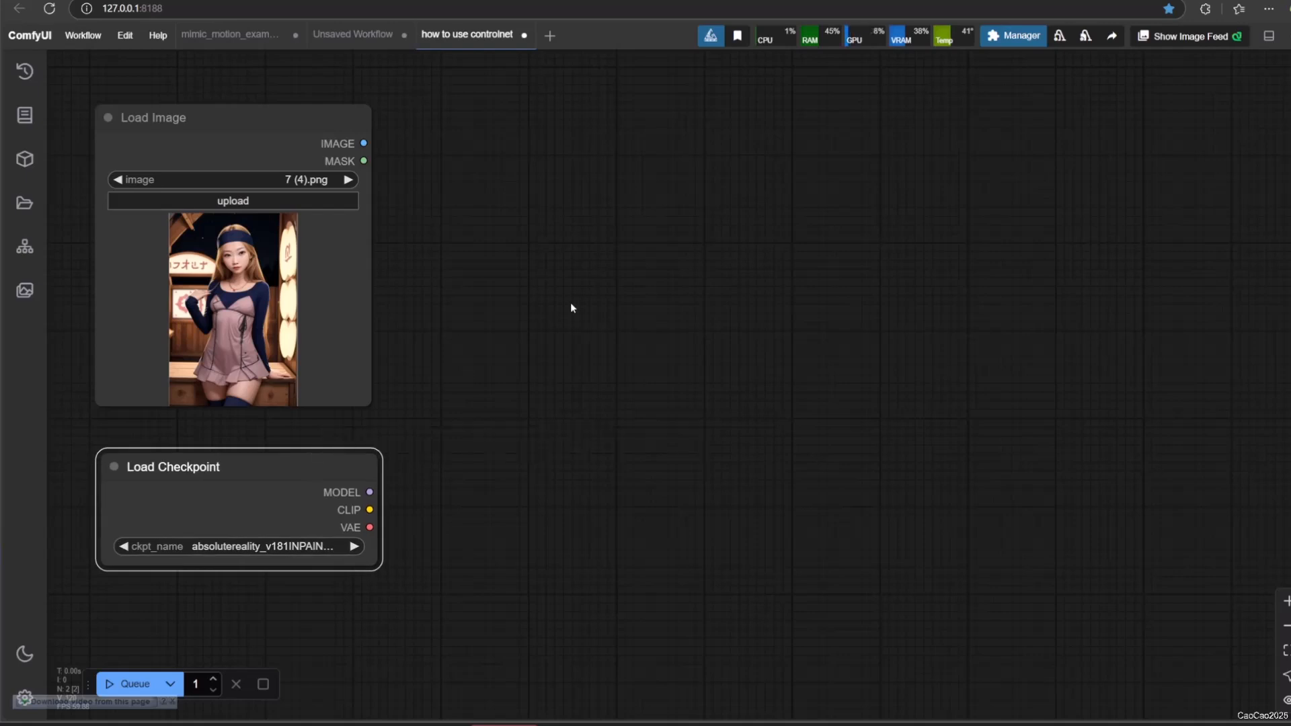
pyautogui.moveTo(512, 241)
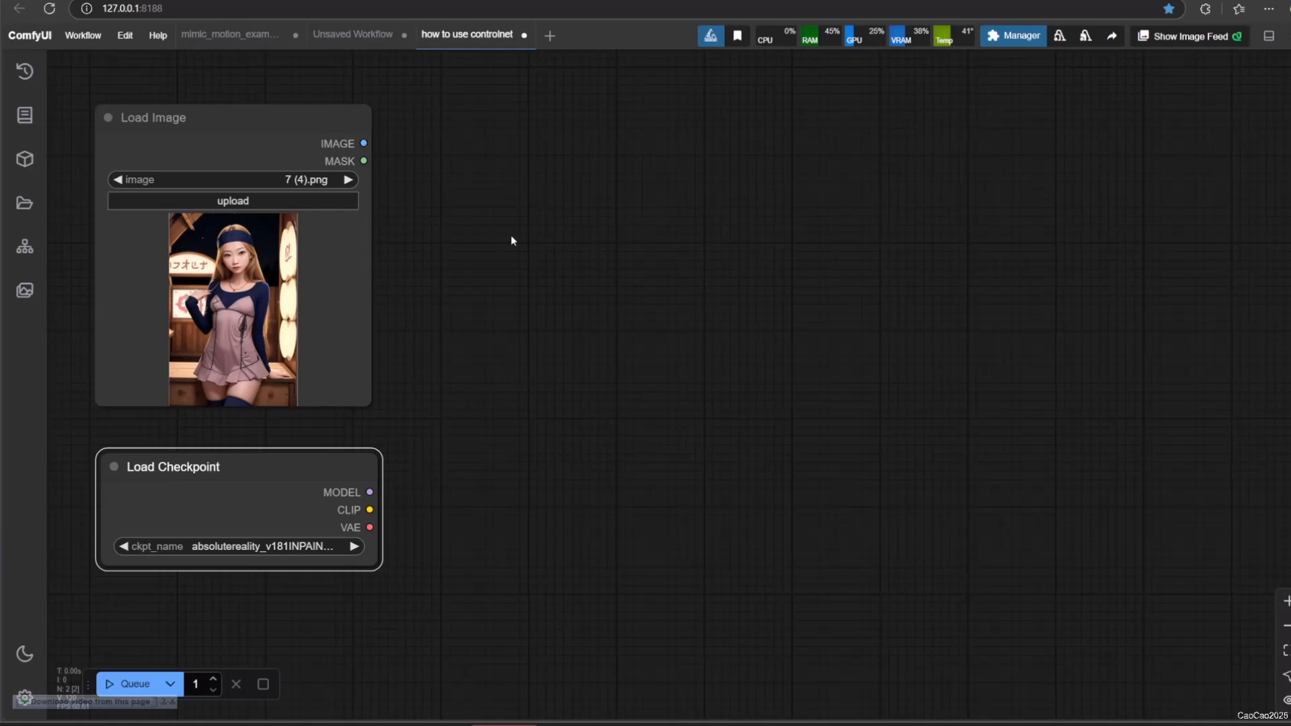
# - Search 'outp' and add a Pad Image for Outpainting node beside Load Image
pyautogui.doubleClick(511, 231)
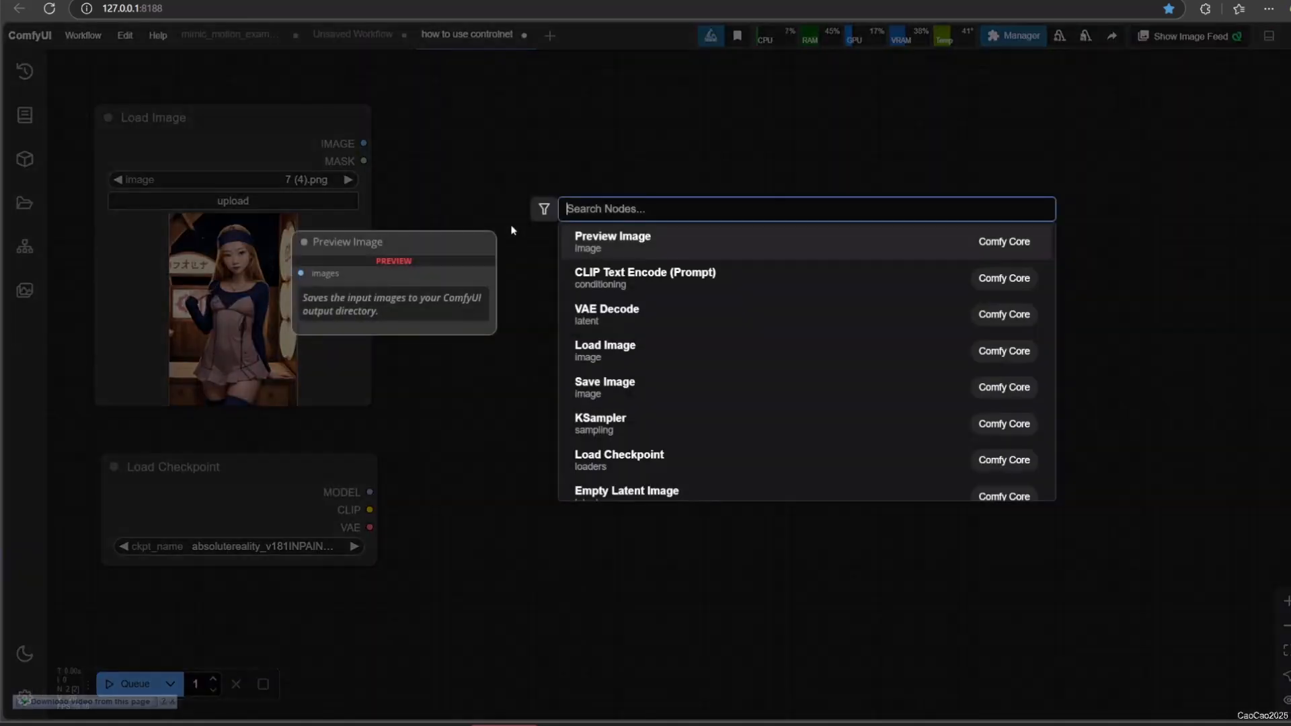
pyautogui.write('outp')
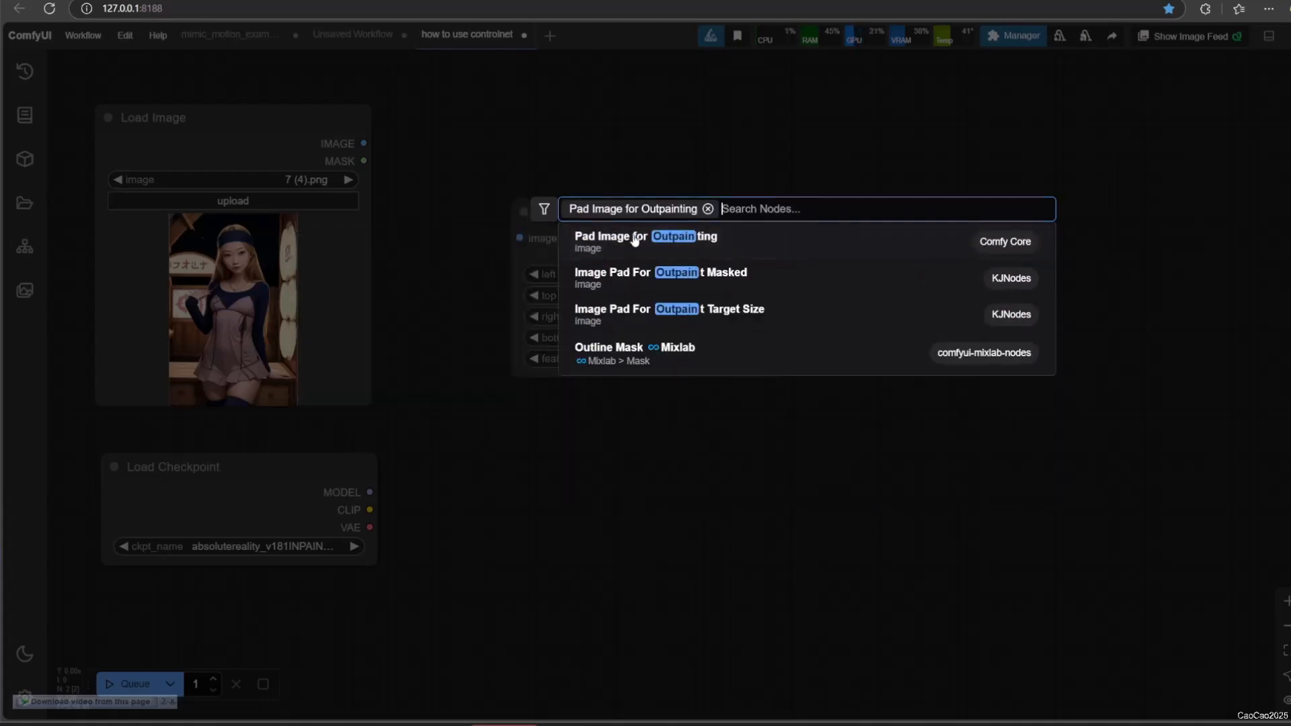
pyautogui.click(646, 236)
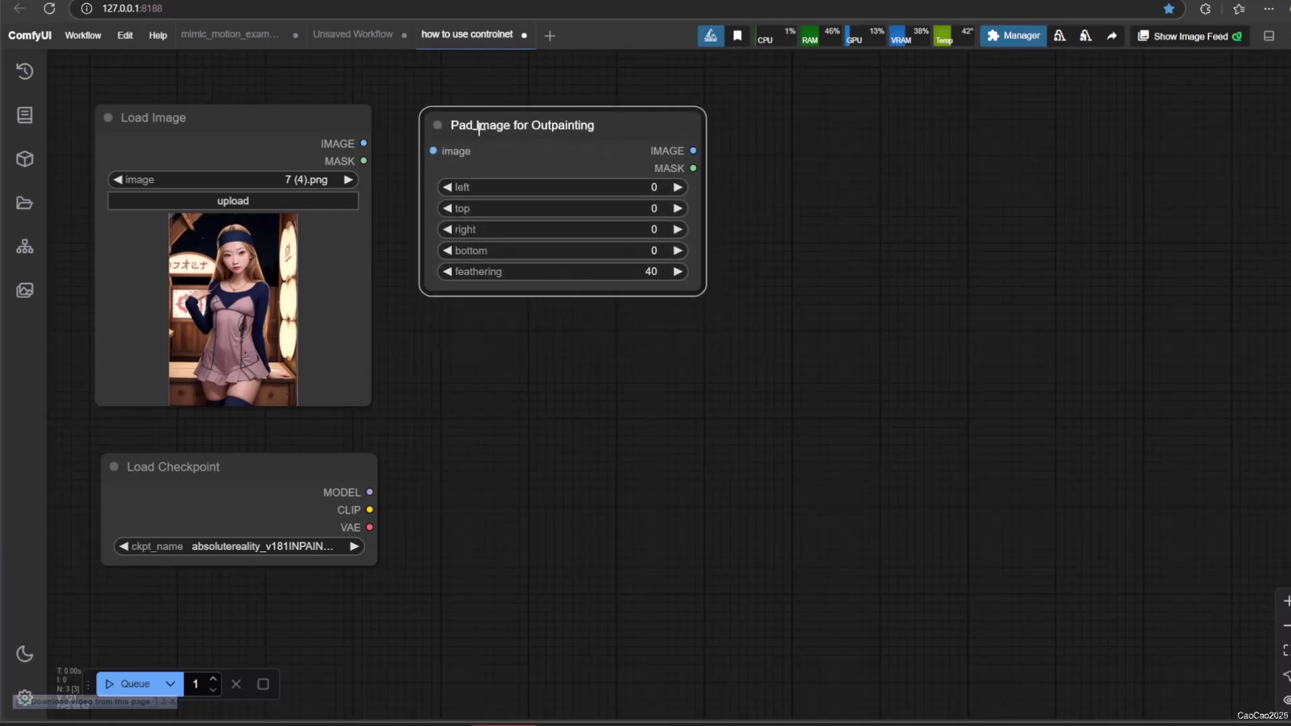
# - Feed Load Image into the pad node and set padding bottom 128, right 104
pyautogui.moveTo(363, 143); pyautogui.dragTo(432, 151)
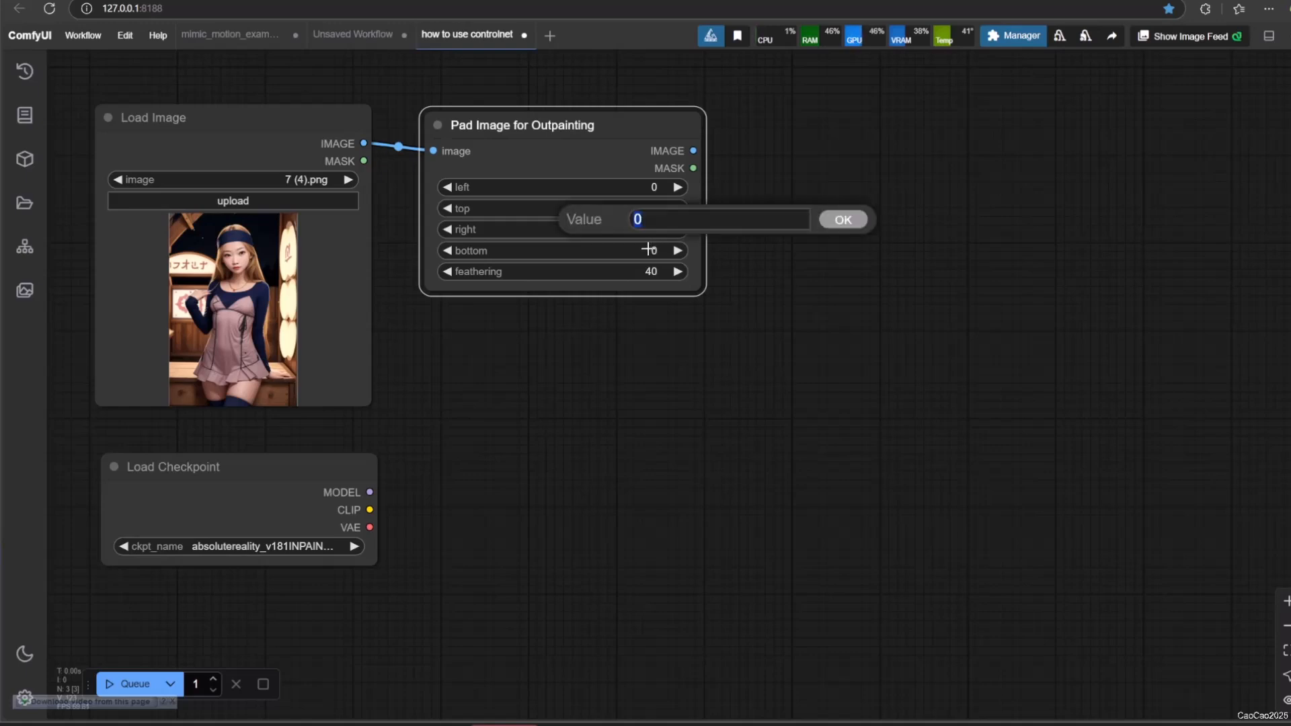
pyautogui.write('128')
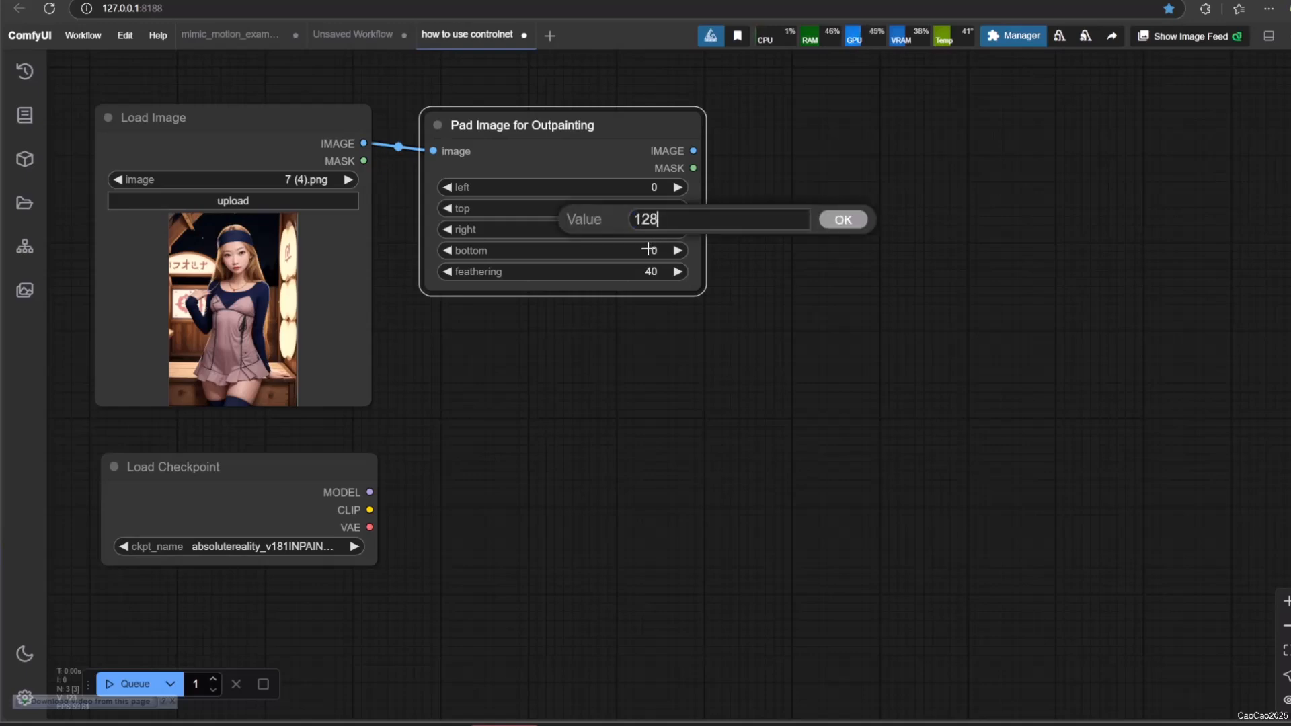
pyautogui.click(842, 219)
pyautogui.write('100')
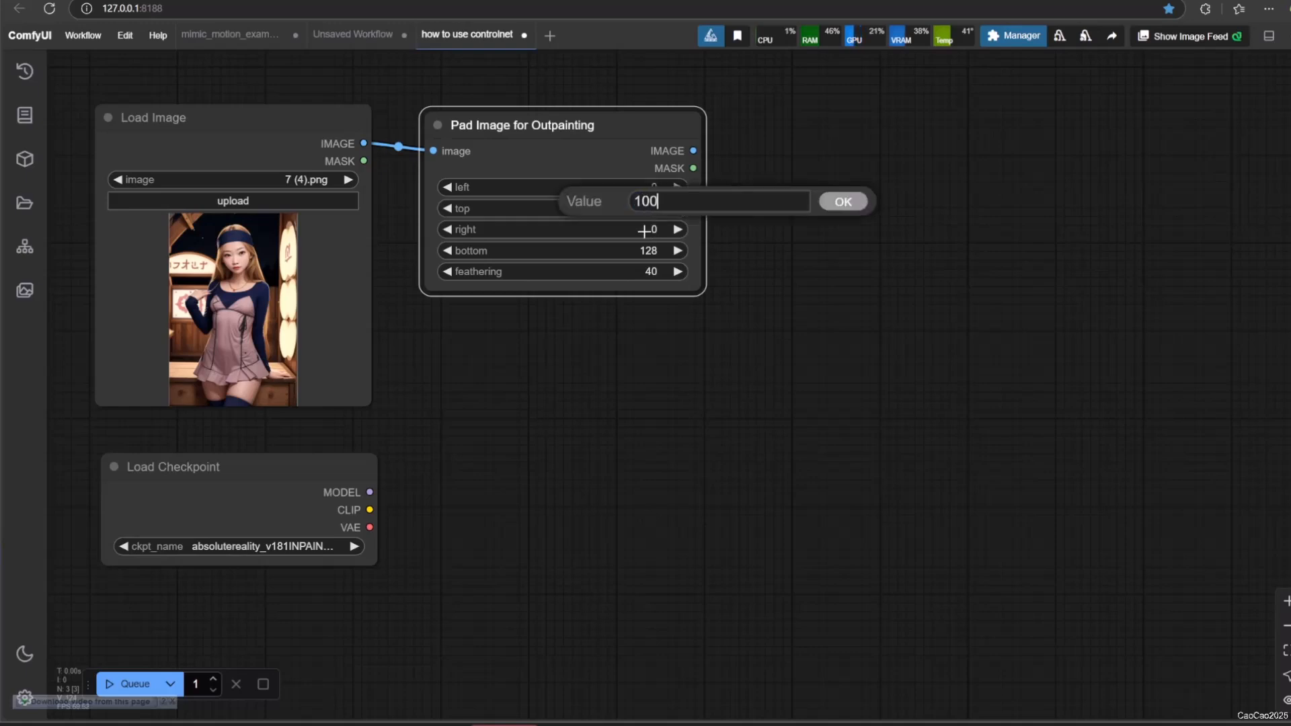
pyautogui.click(841, 201)
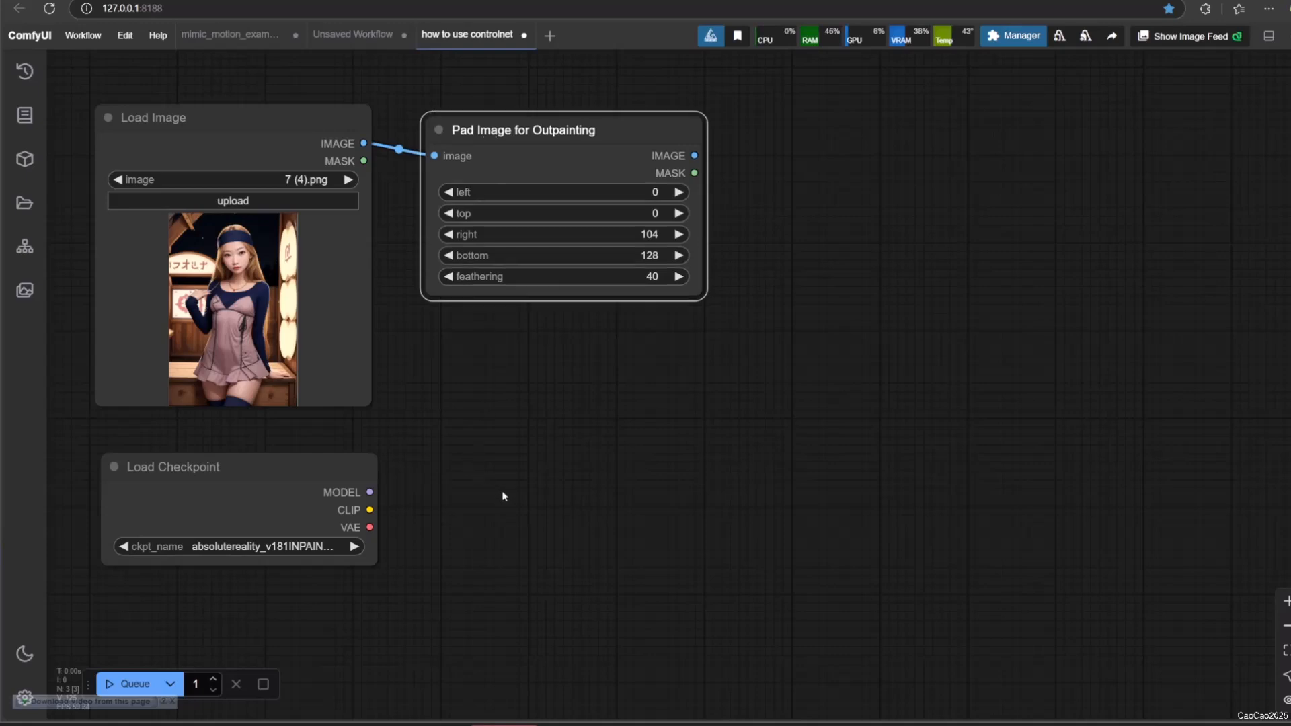
# - Add a CLIP Text Encode node with prompt 'Masterpiece, High Quality, Night Market, Stall, Night Time, Blue Stocking'
pyautogui.doubleClick(502, 496)
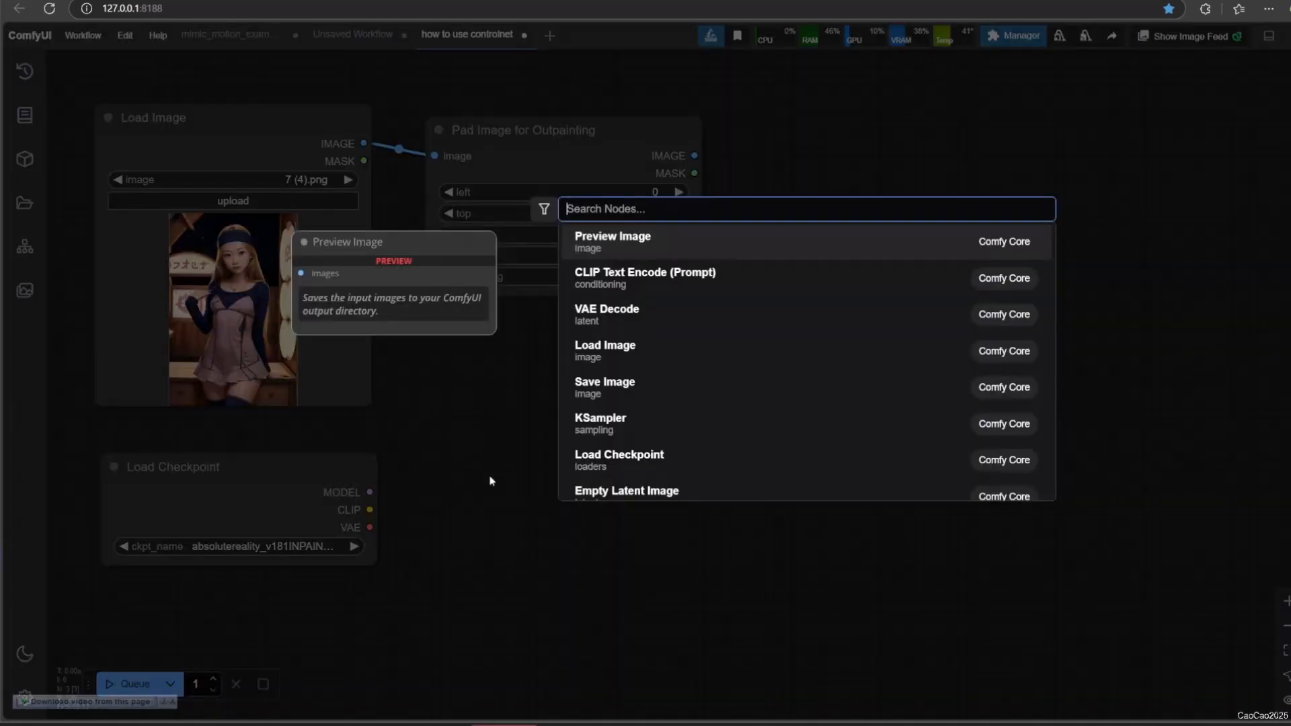
pyautogui.write('clip')
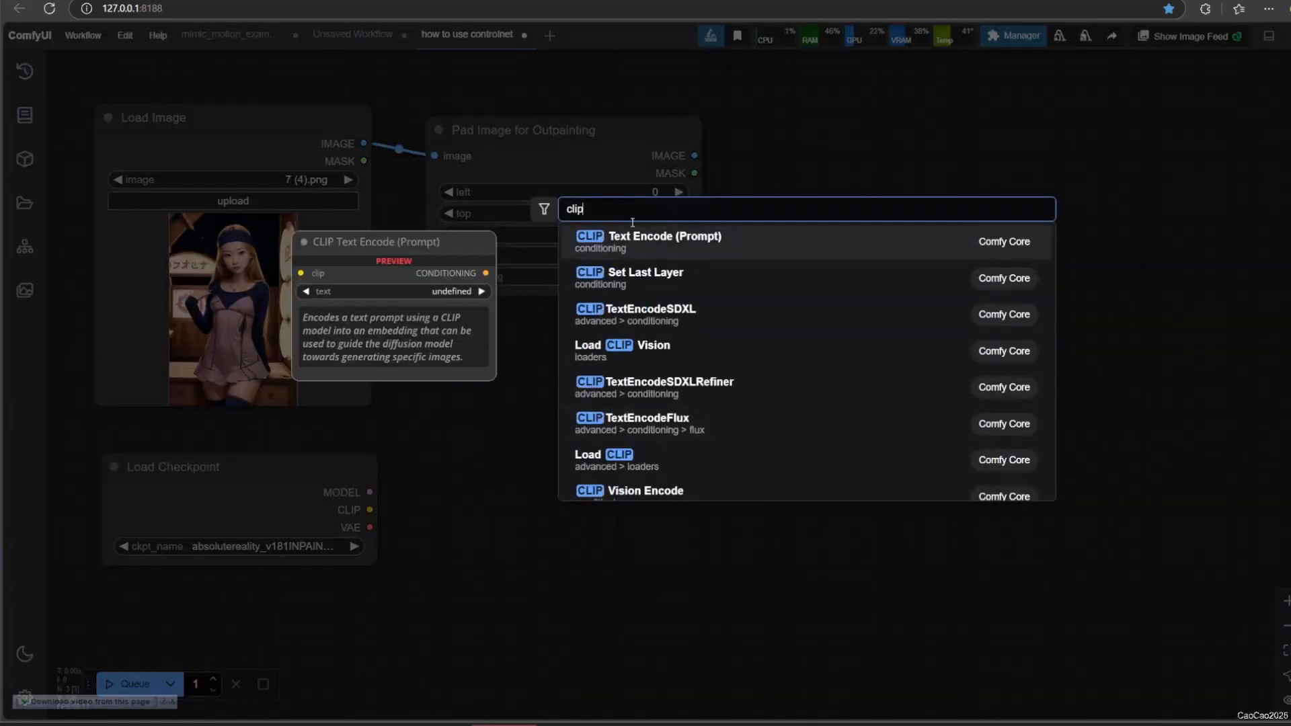
pyautogui.click(665, 236)
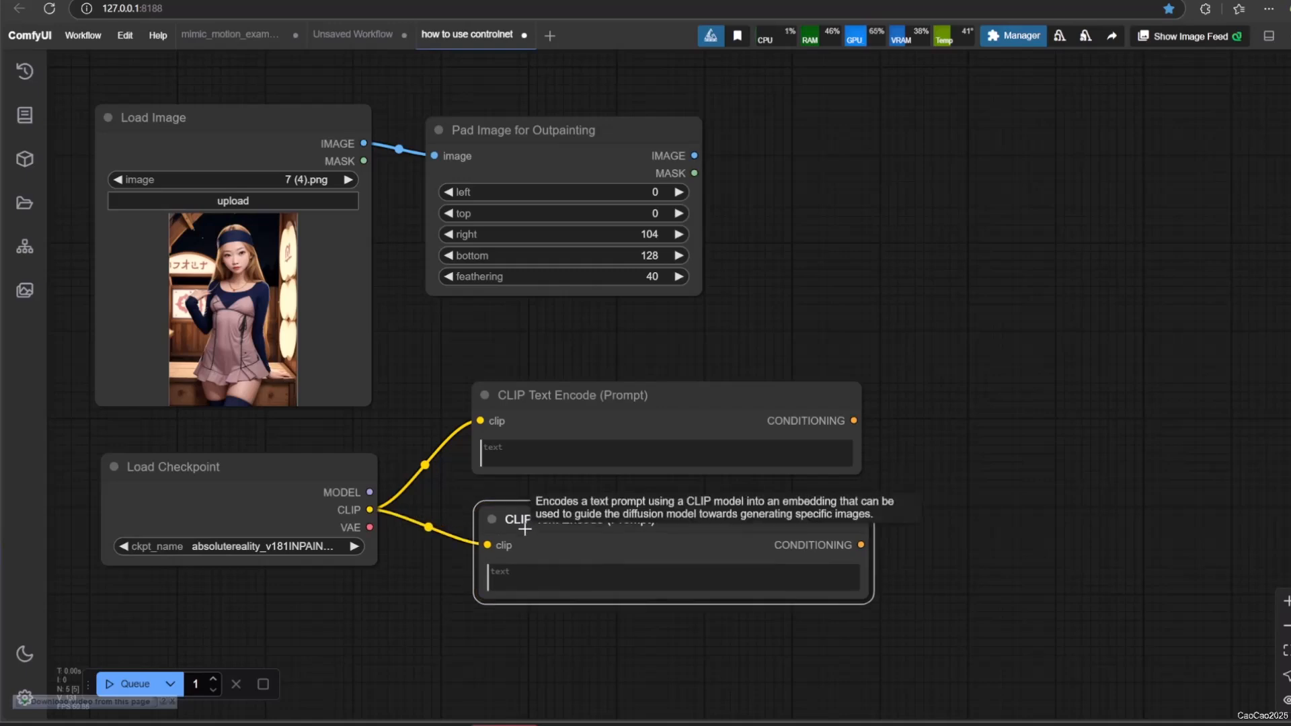
pyautogui.moveTo(967, 425)
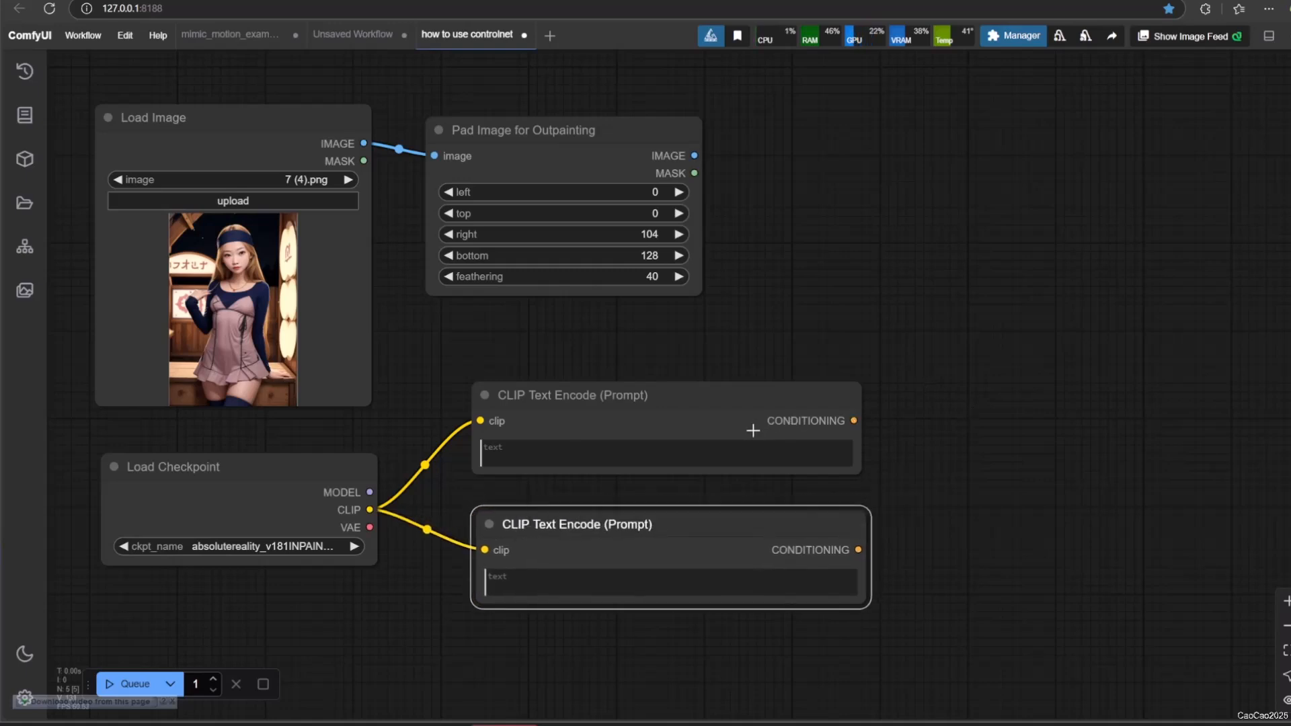
pyautogui.write('Masterpiece, High Quality, Night Market, Stall, Night Time, Blue Stocking')
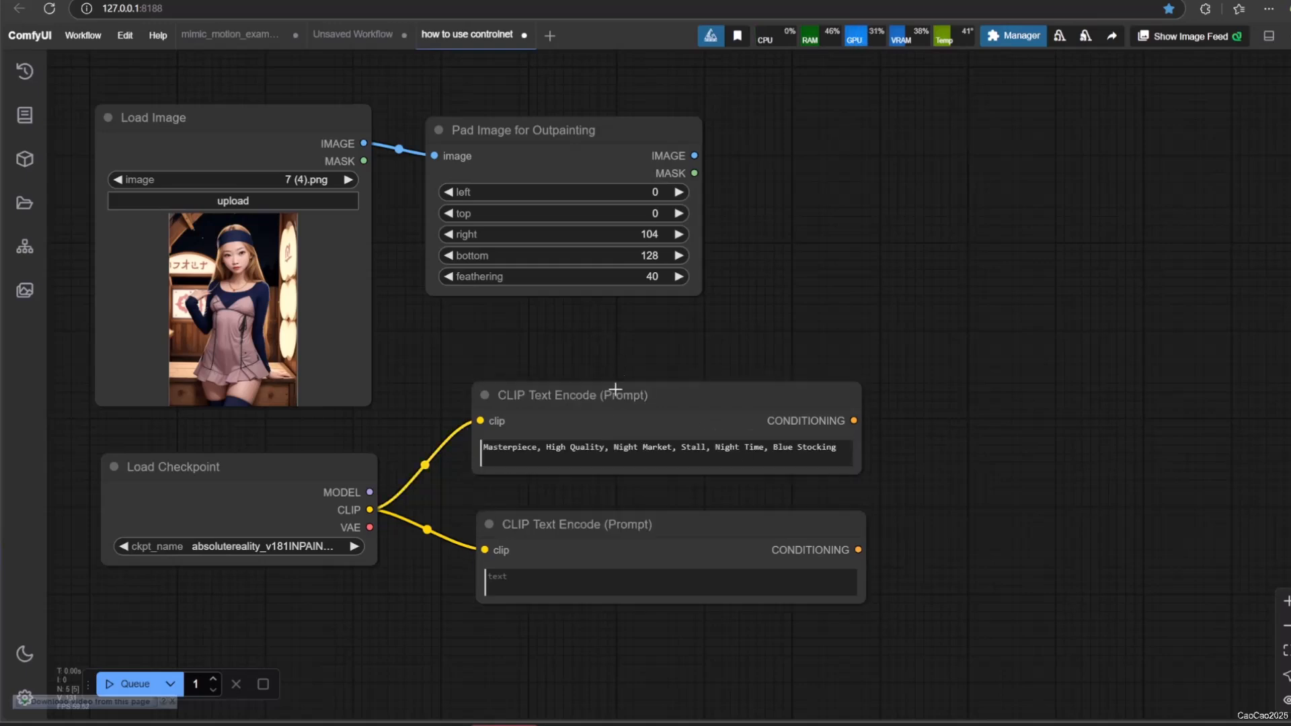
pyautogui.click(668, 583)
pyautogui.write('low quality, Worst Quaility,')
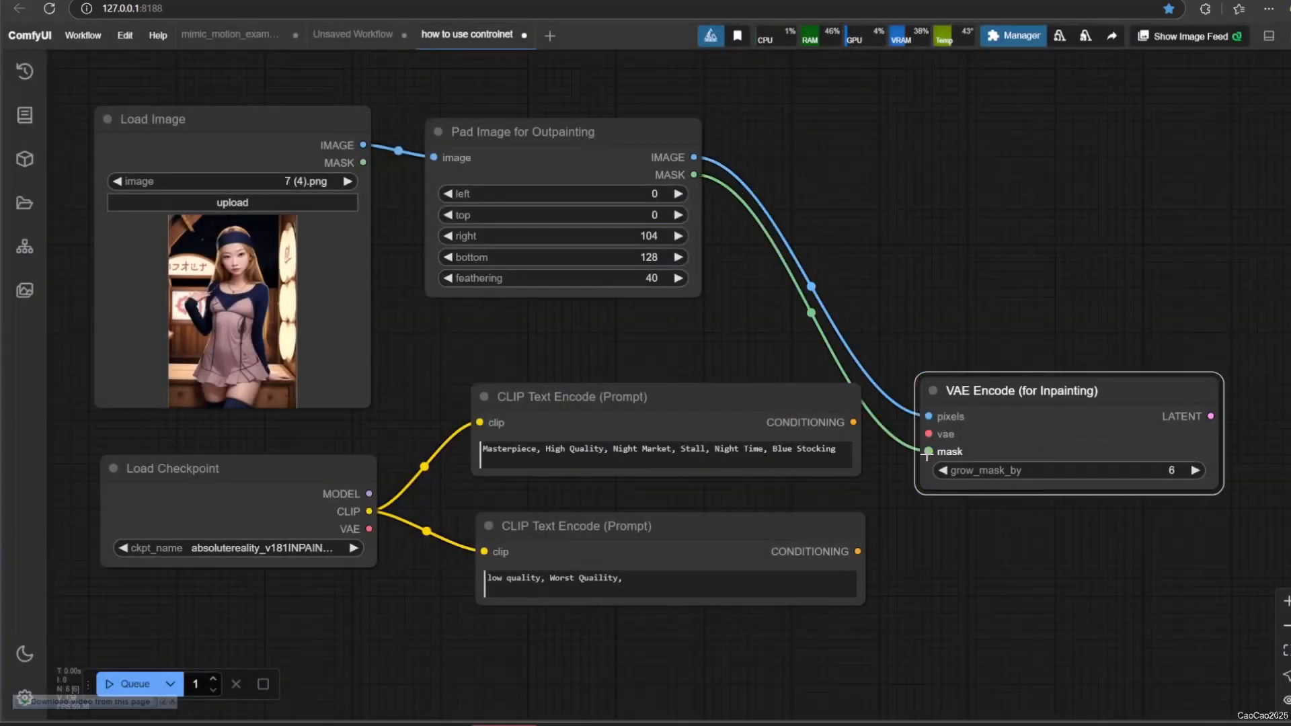
# - Add a KSampler node and a Preview Image node for the result
pyautogui.write('ksampl')
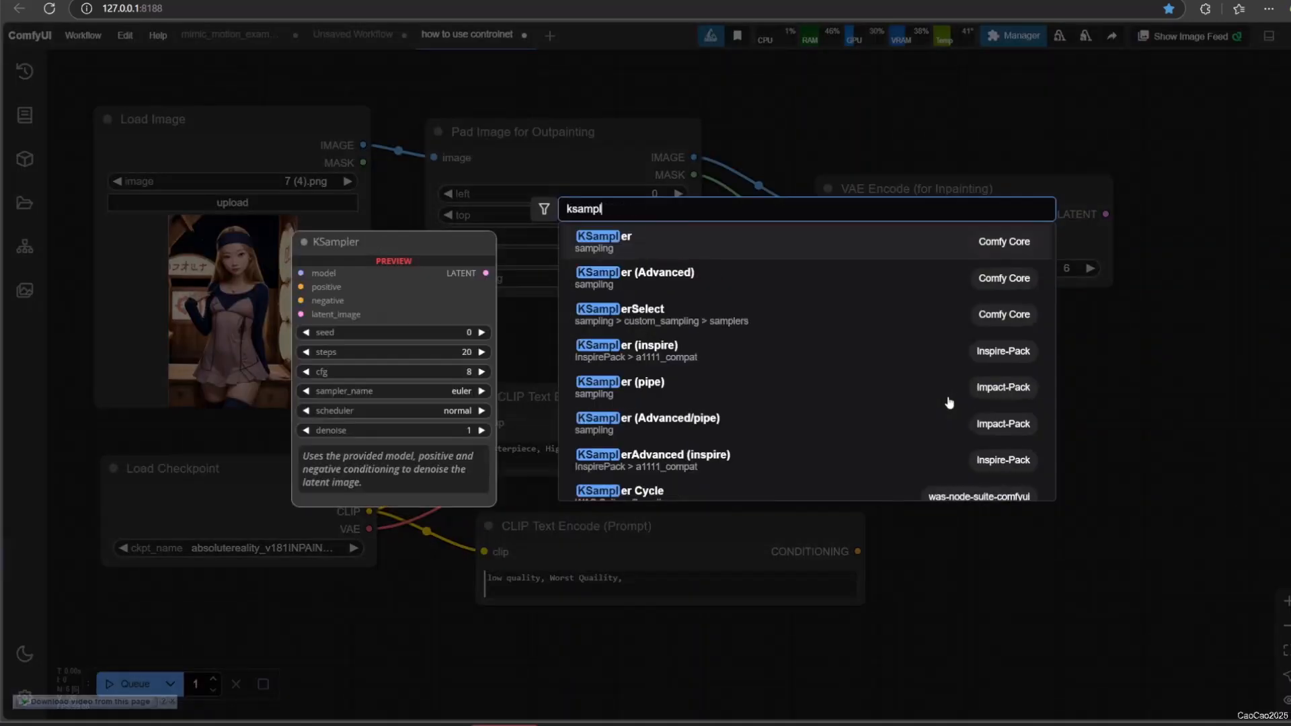
pyautogui.click(602, 235)
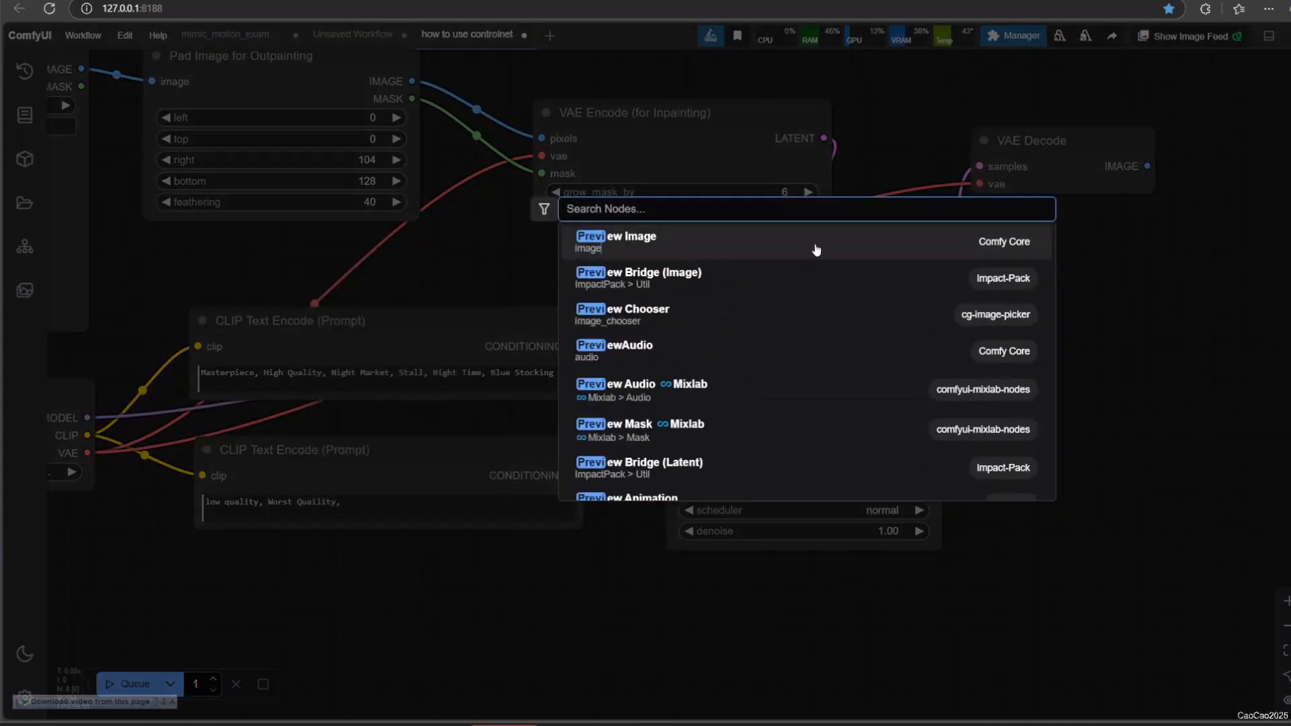
pyautogui.click(616, 236)
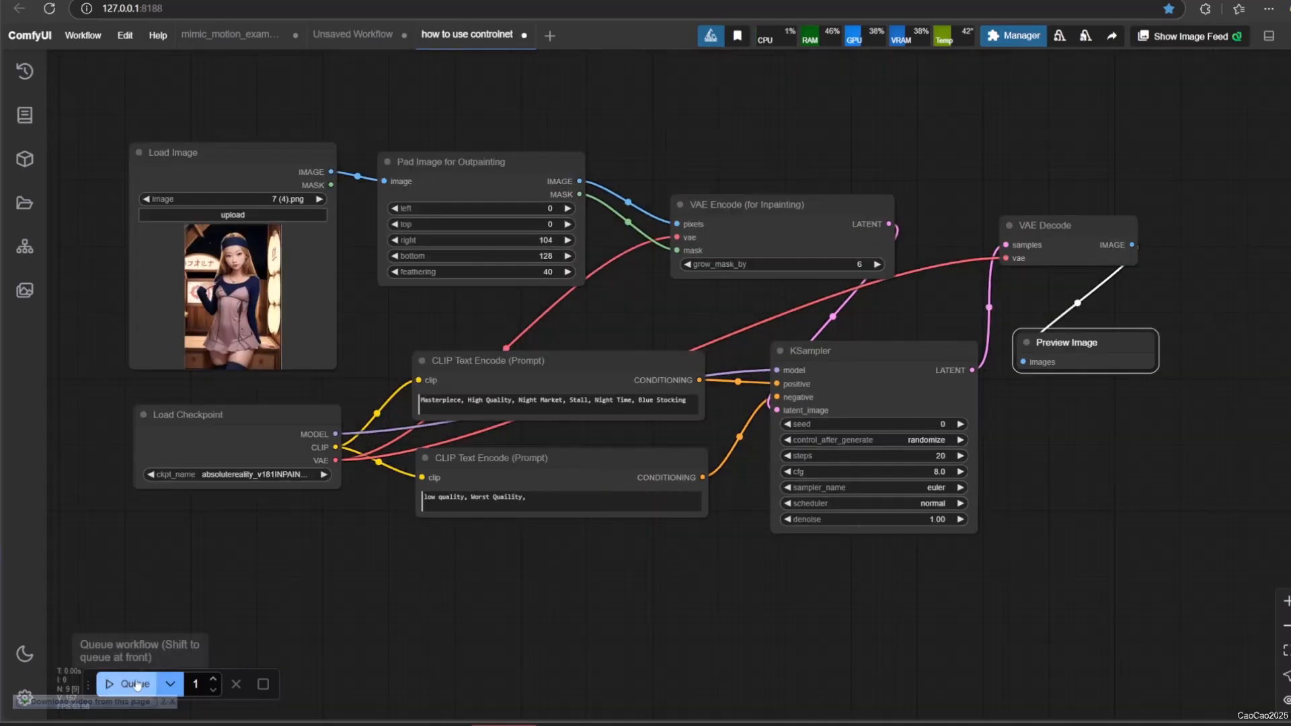
# - Queue the workflow to generate the outpainted night-market preview
pyautogui.click(133, 685)
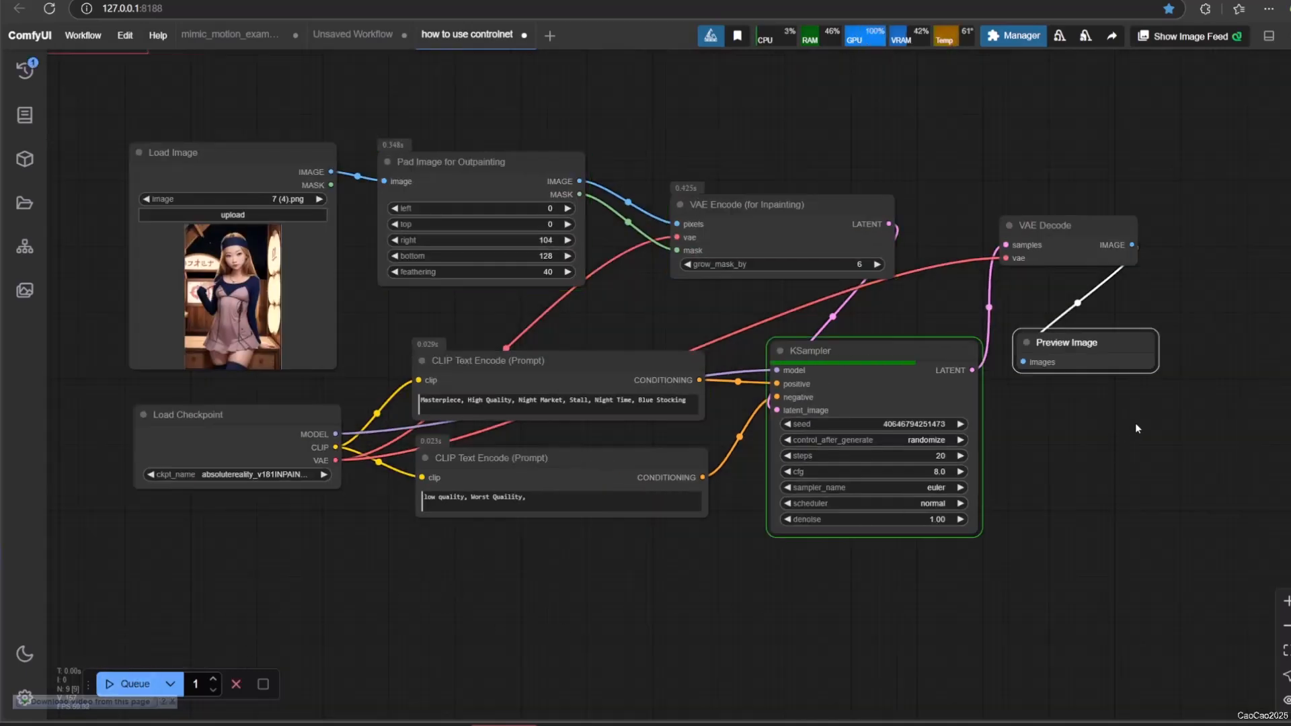
pyautogui.scroll(3)
pyautogui.write(', Fruit Stall')
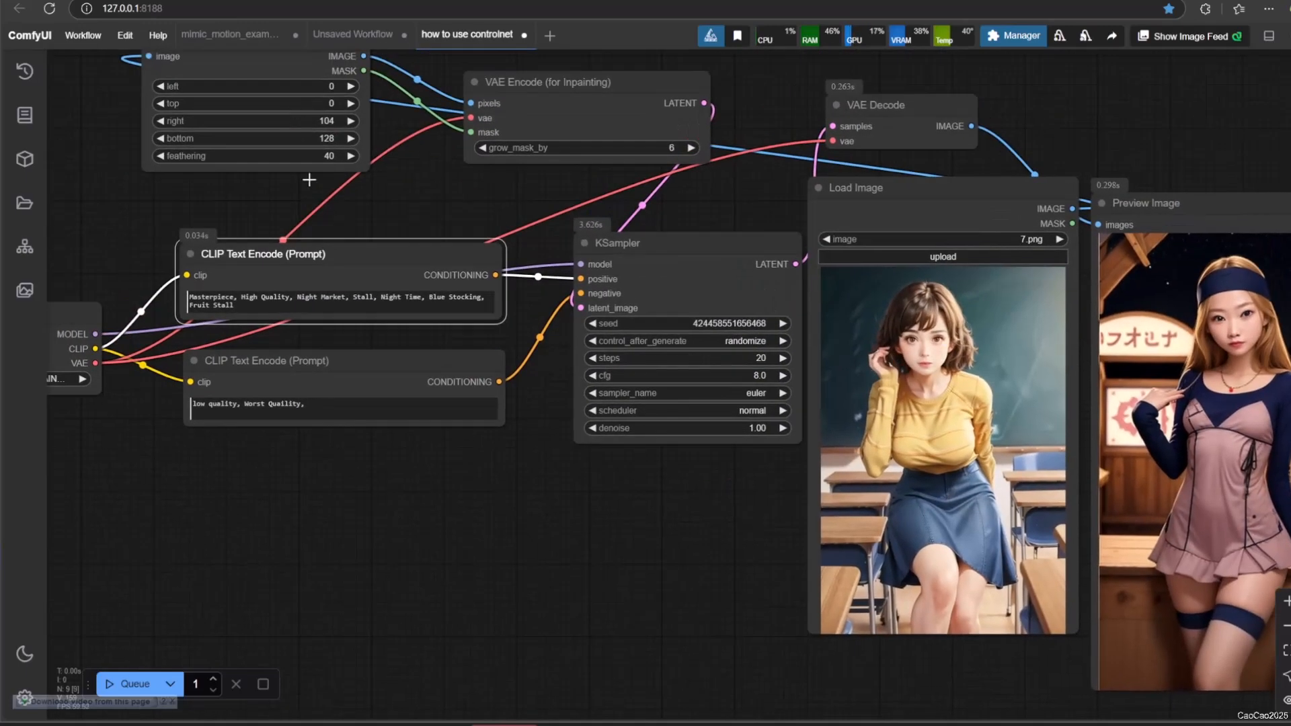
# - Select text in the positive prompt to start rewriting it as the meeting-room prompt
pyautogui.doubleClick(331, 86)
pyautogui.write('Masterpiece, High Quality, meeting room, white board, desk, skirt, leg,')
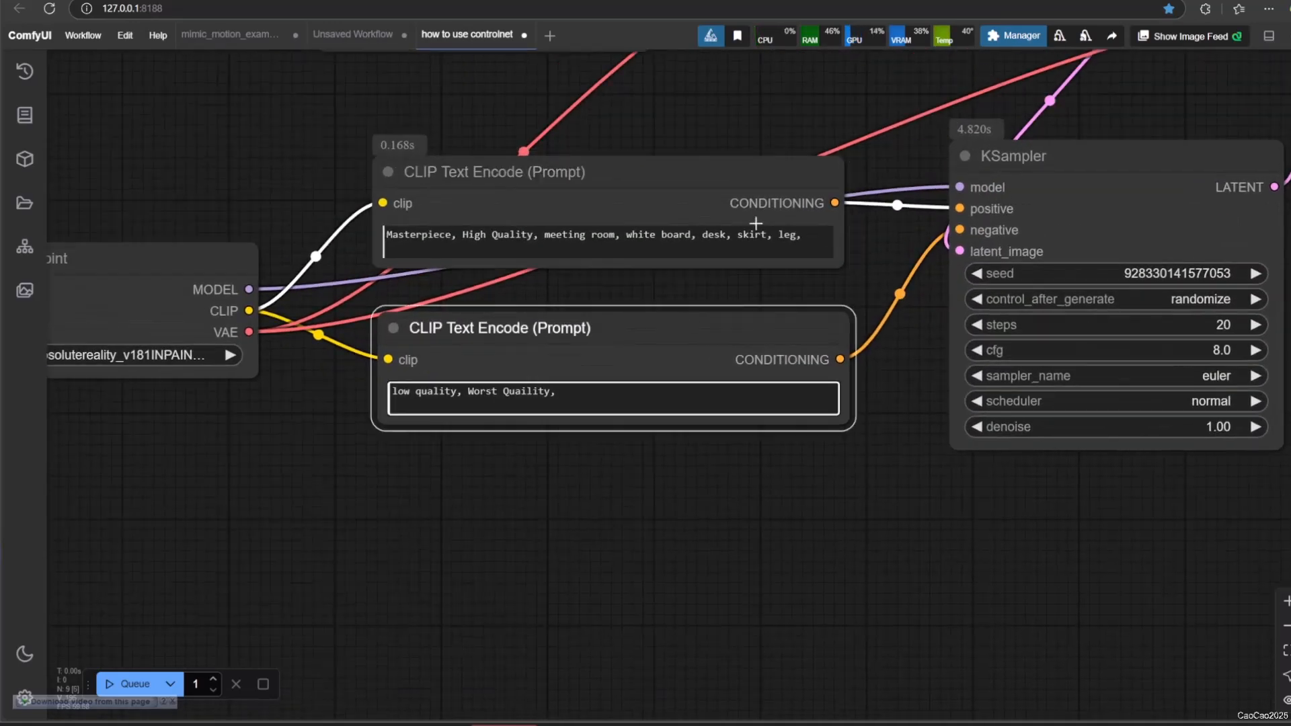
# - Type 'full body,' and 'leg, building,' into the positive prompt
pyautogui.write('full body,')
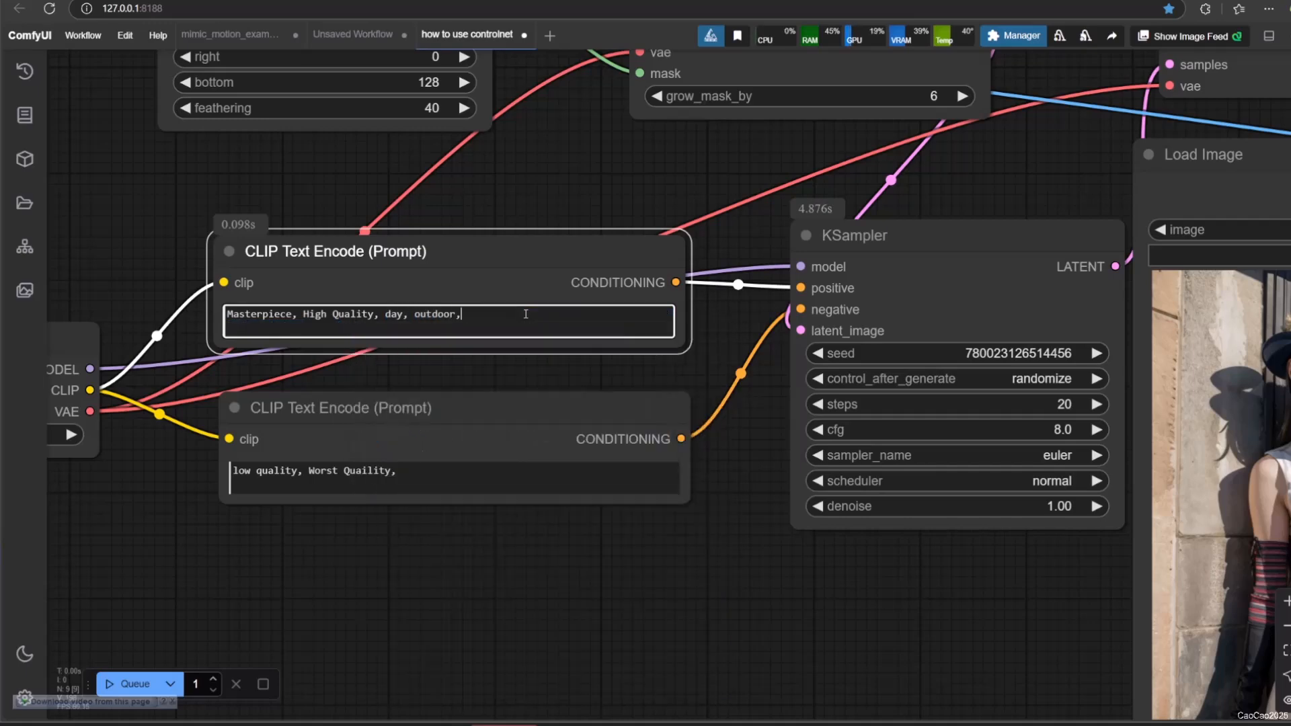
pyautogui.write('leg, building,')
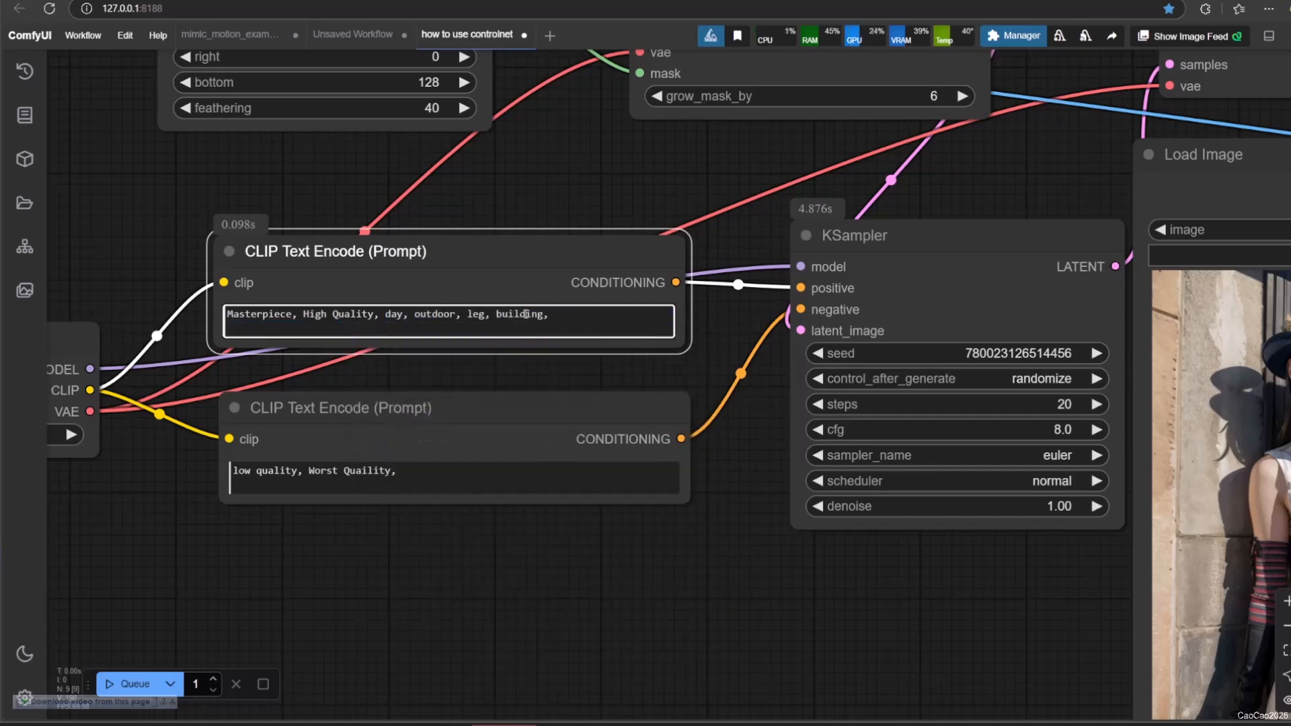